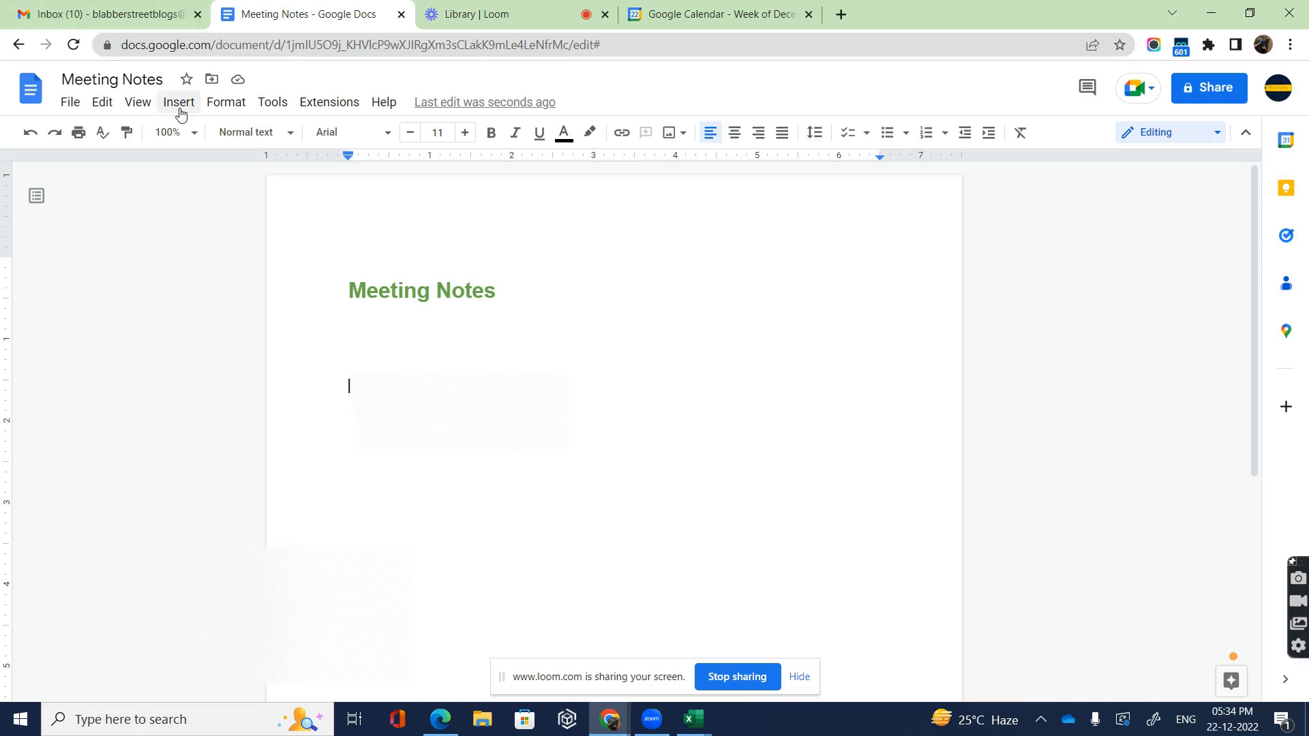
Insert the Meeting notes building block to search calendar events
left_click(178, 102)
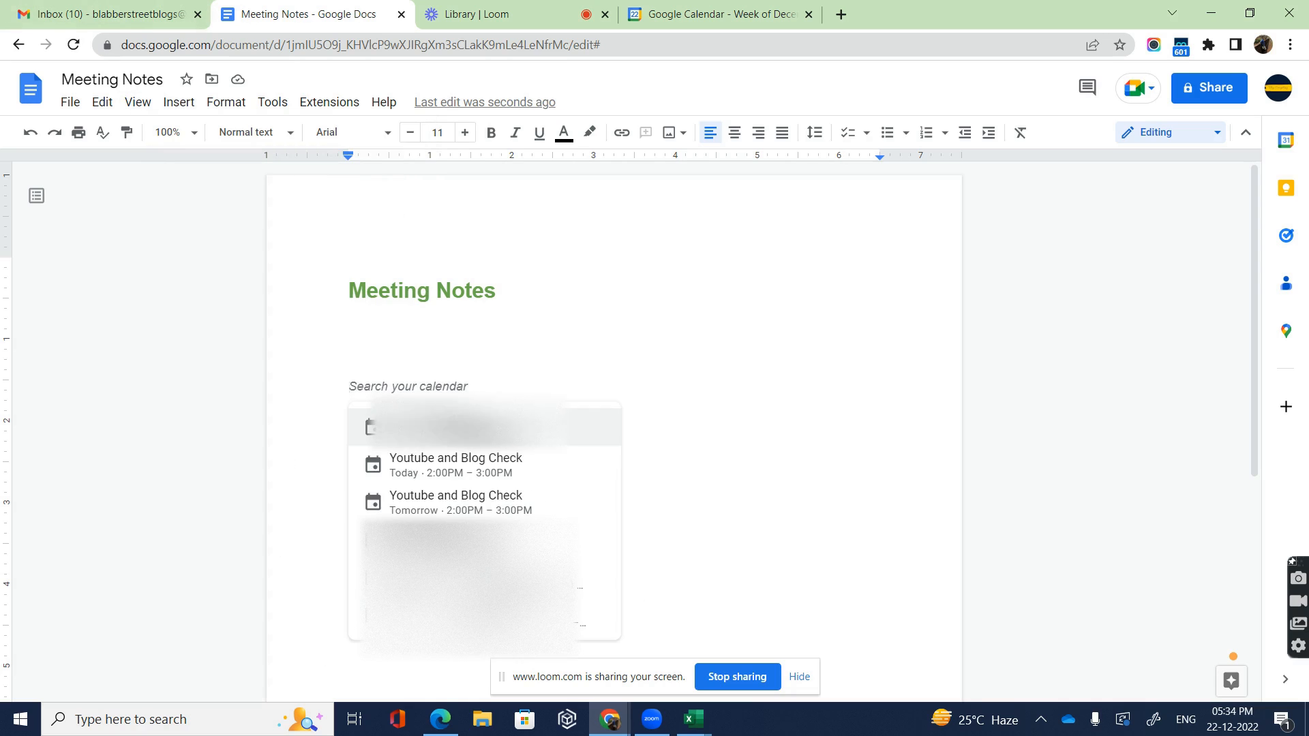
mouse_move(592, 450)
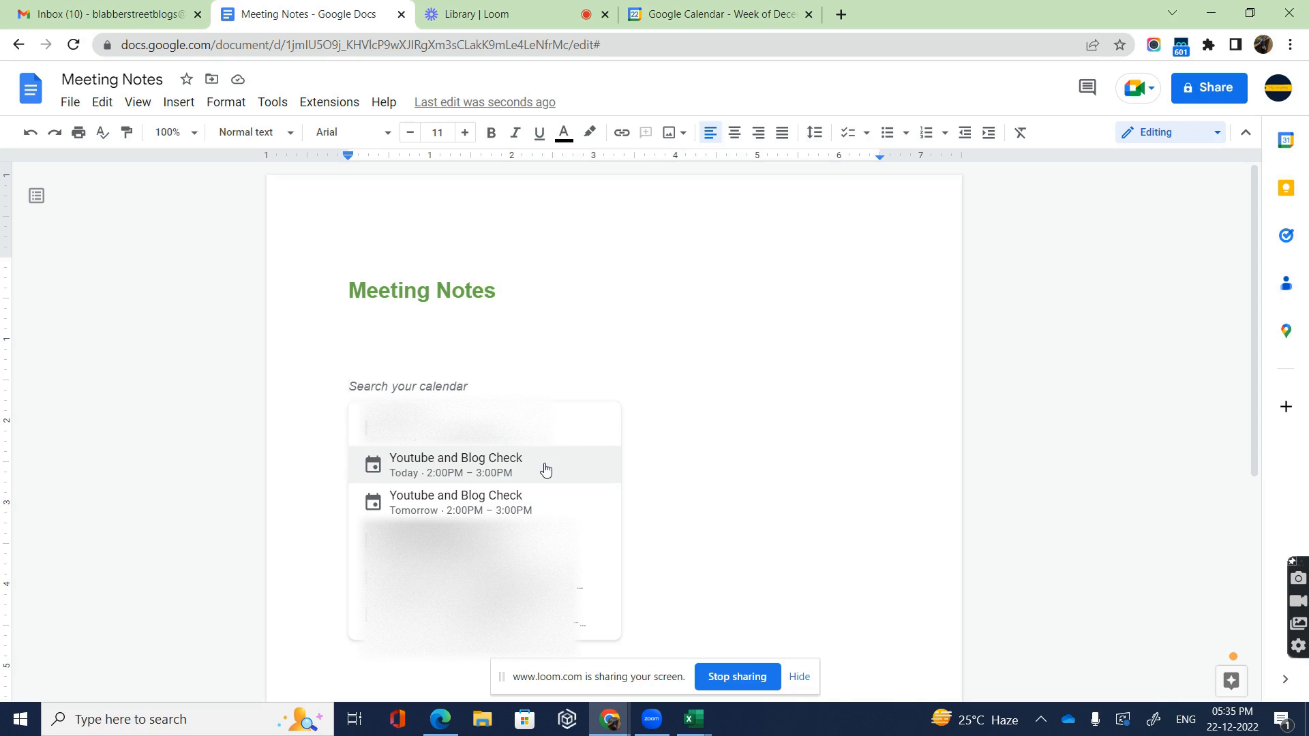
Pick today's 'Youtube and Blog Check' event to fill the meeting notes template
left_click(456, 464)
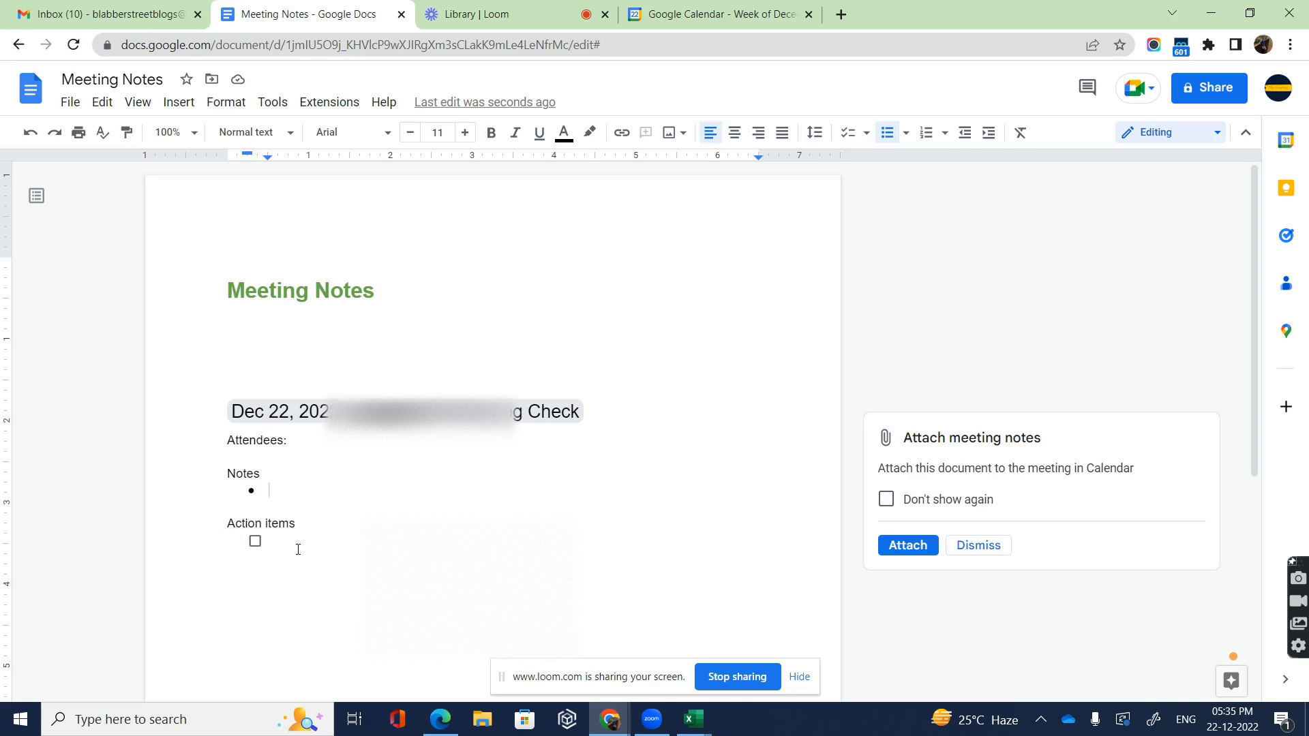
Enter Task 1, Task 2 and Task 3 as checklist items, leaving Task 1 unchecked
left_click(845, 132)
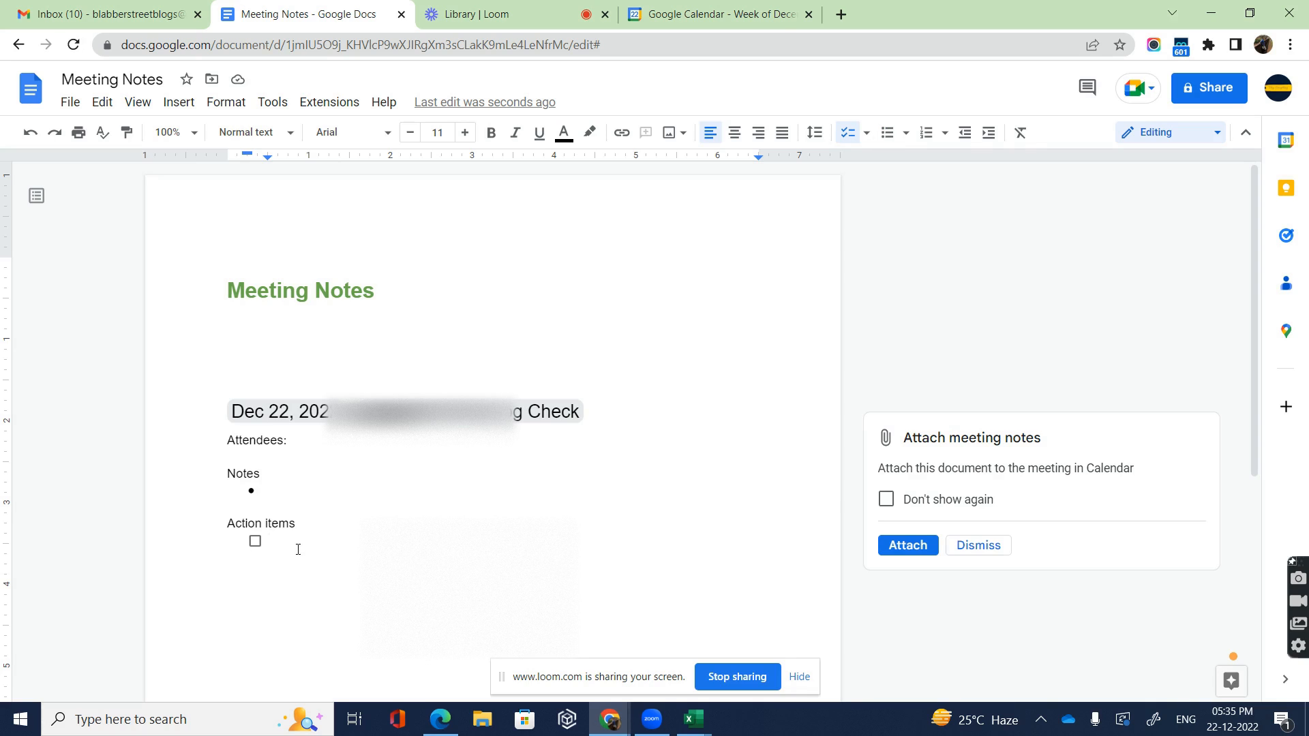
type("Task 1")
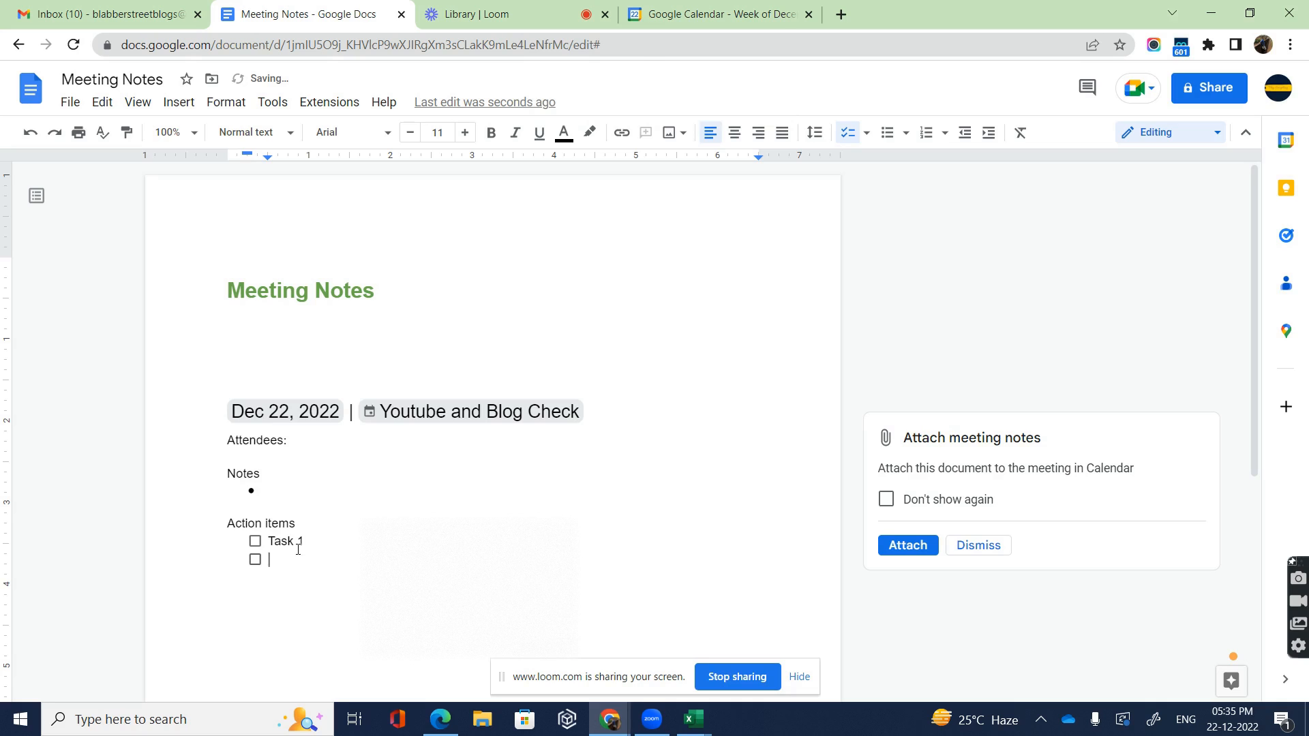
type("Task")
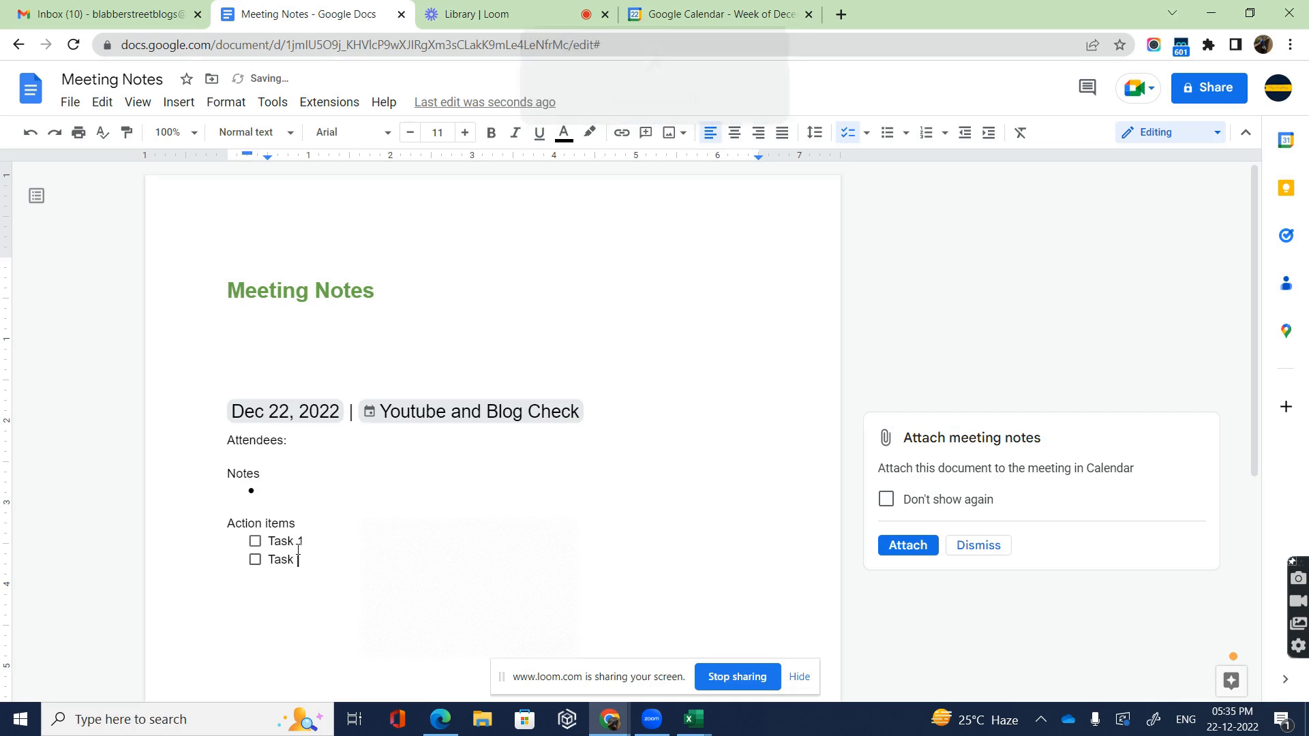
type("Ts")
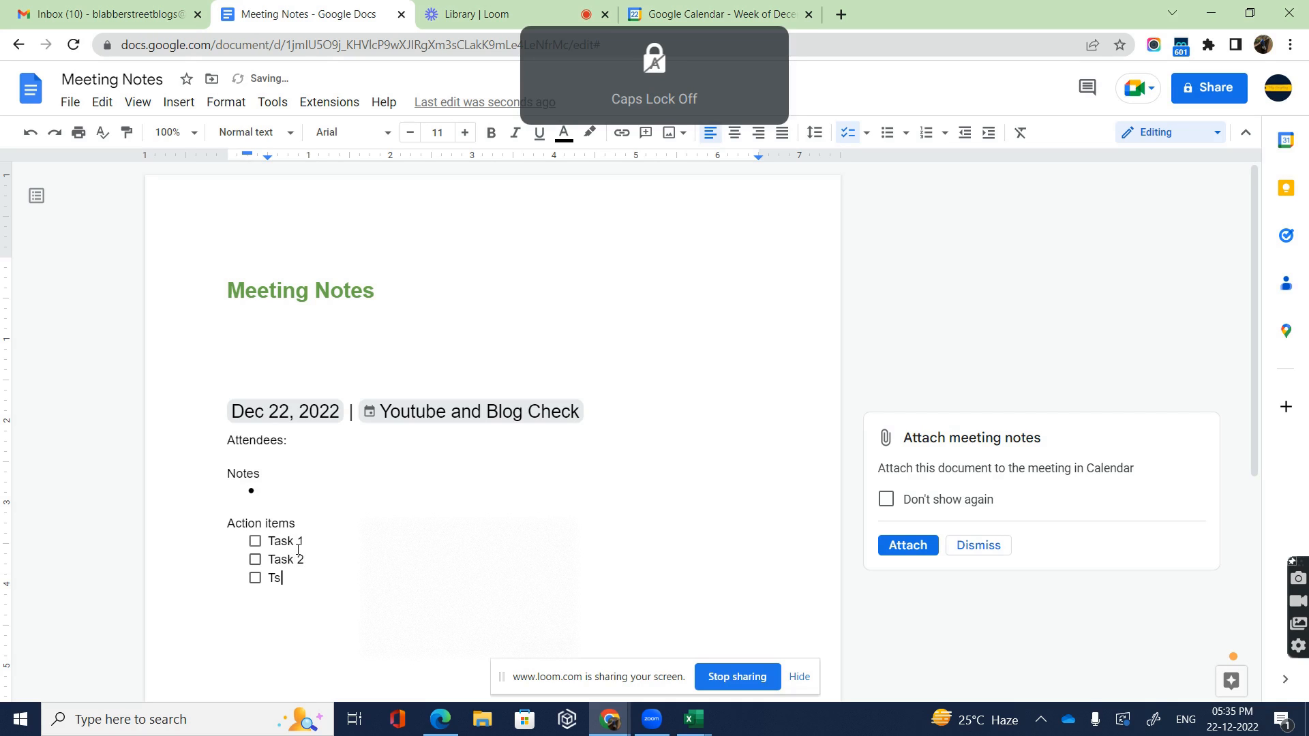
type("ask 3")
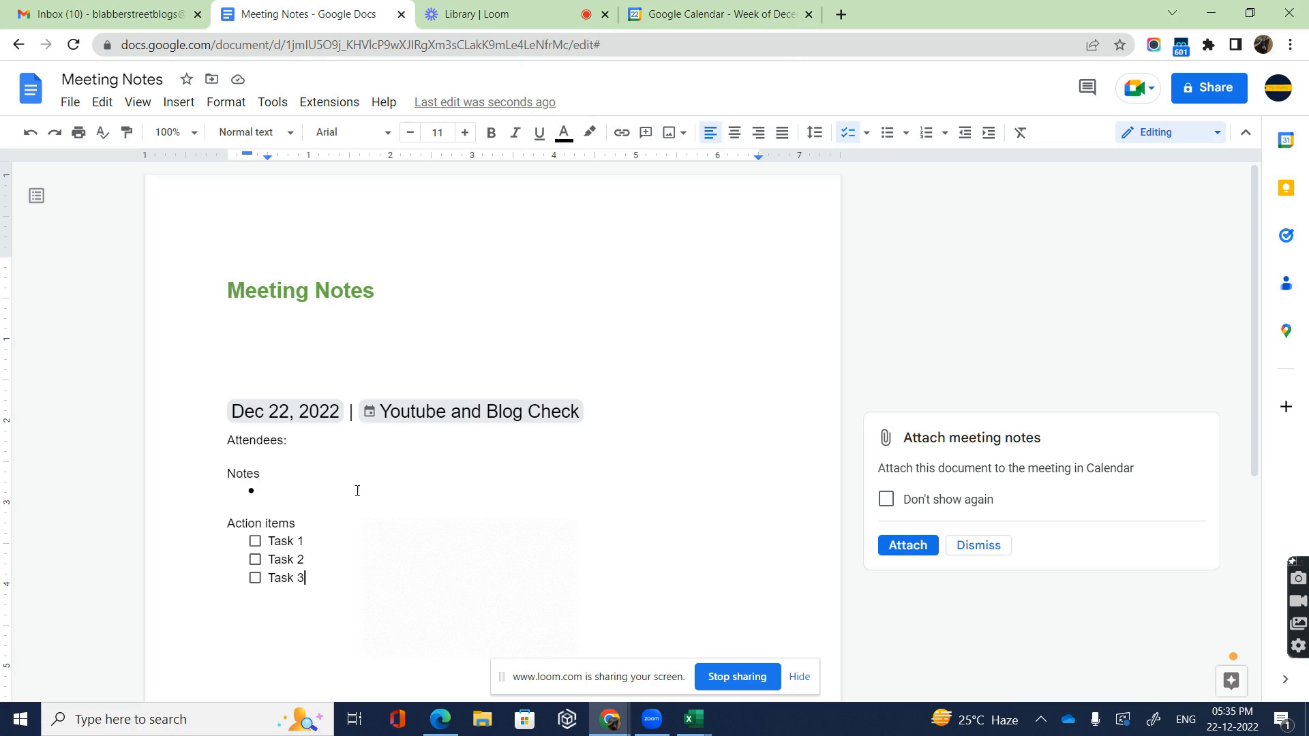
left_click(256, 541)
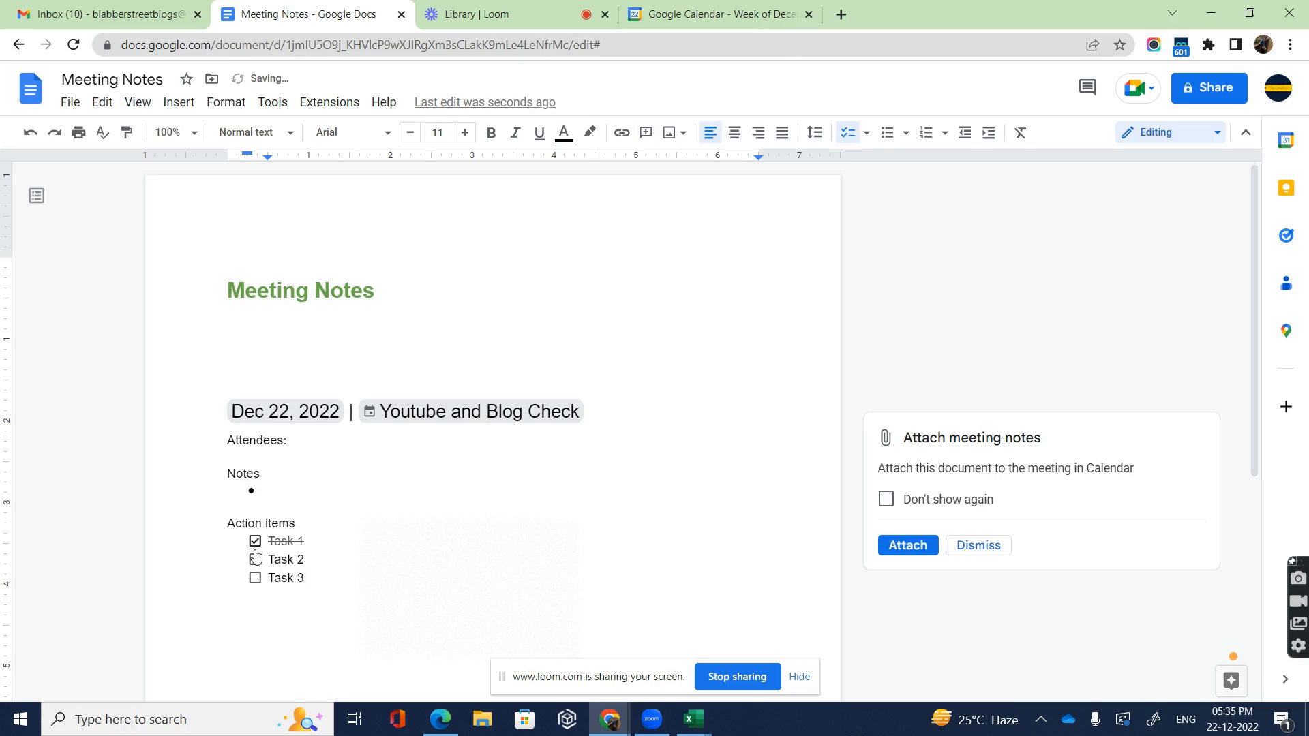
left_click(256, 578)
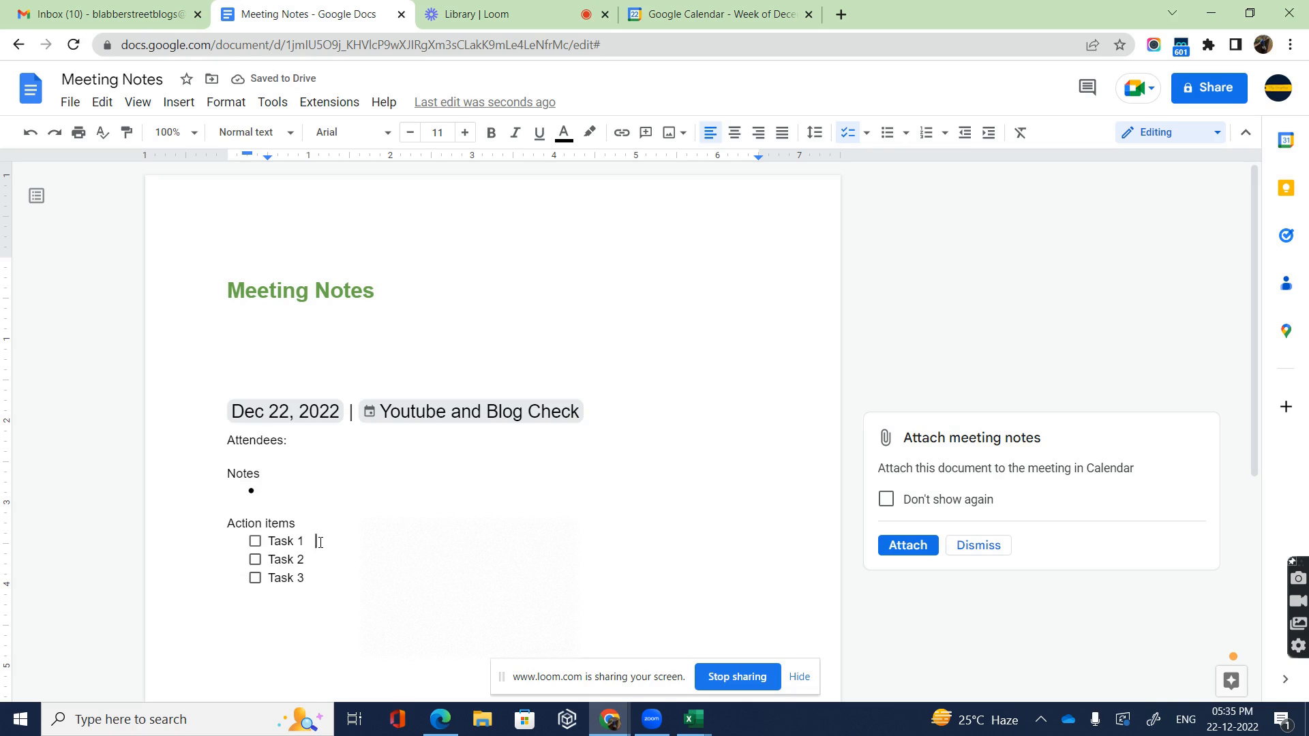
Add a Blabber Street person chip and a Dec 22, 2022 date chip to Task 1
type("@")
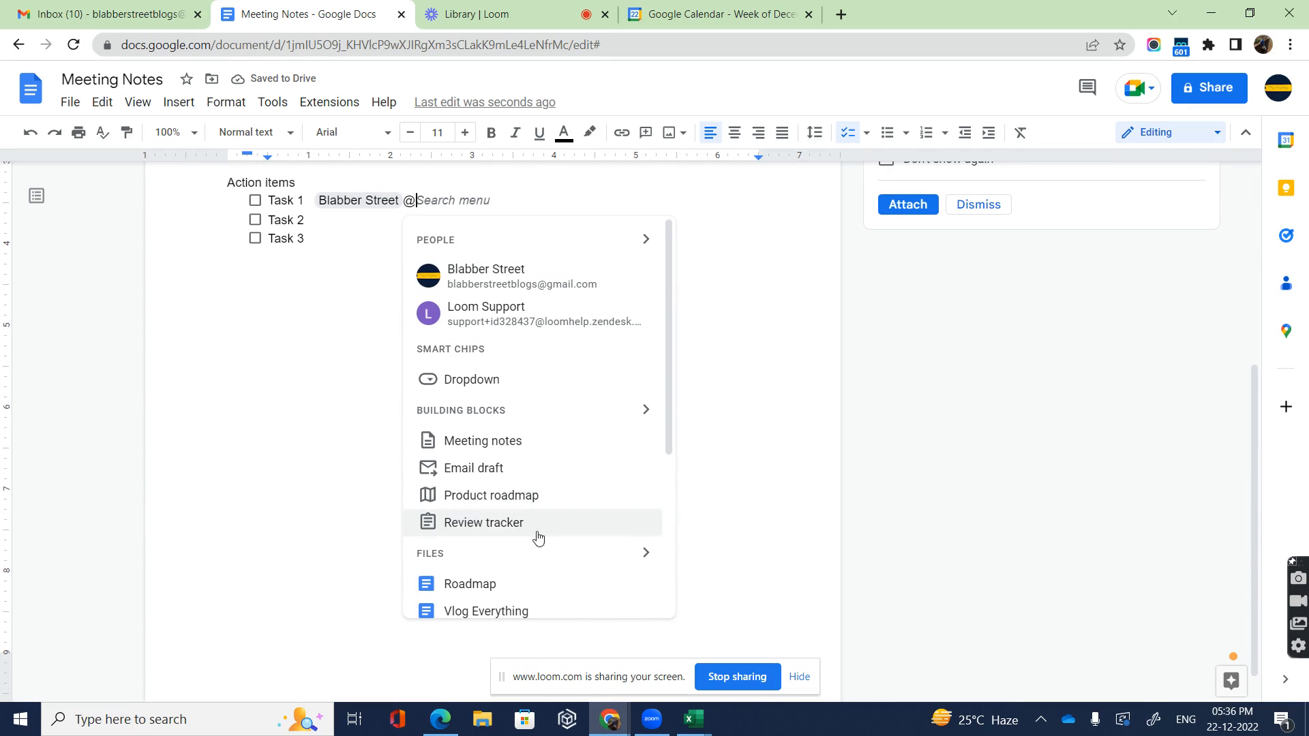
mouse_move(506, 501)
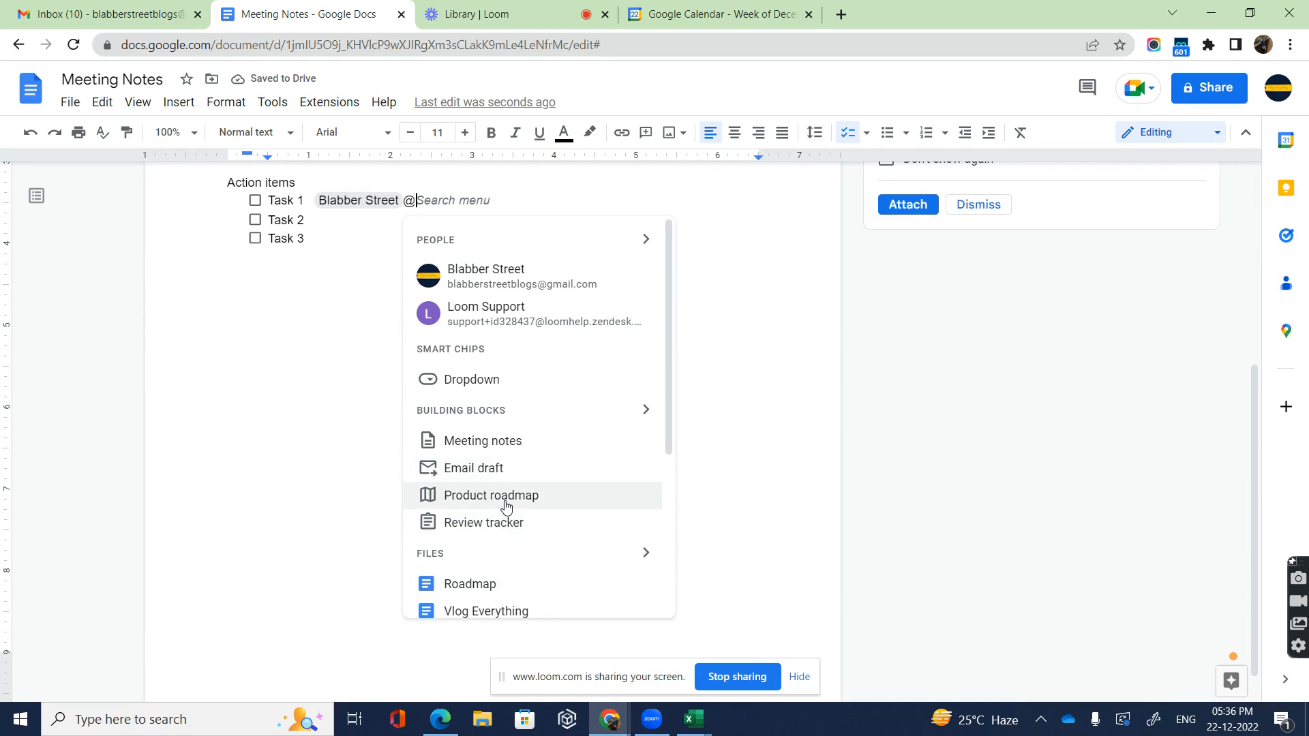
scroll("down", 3)
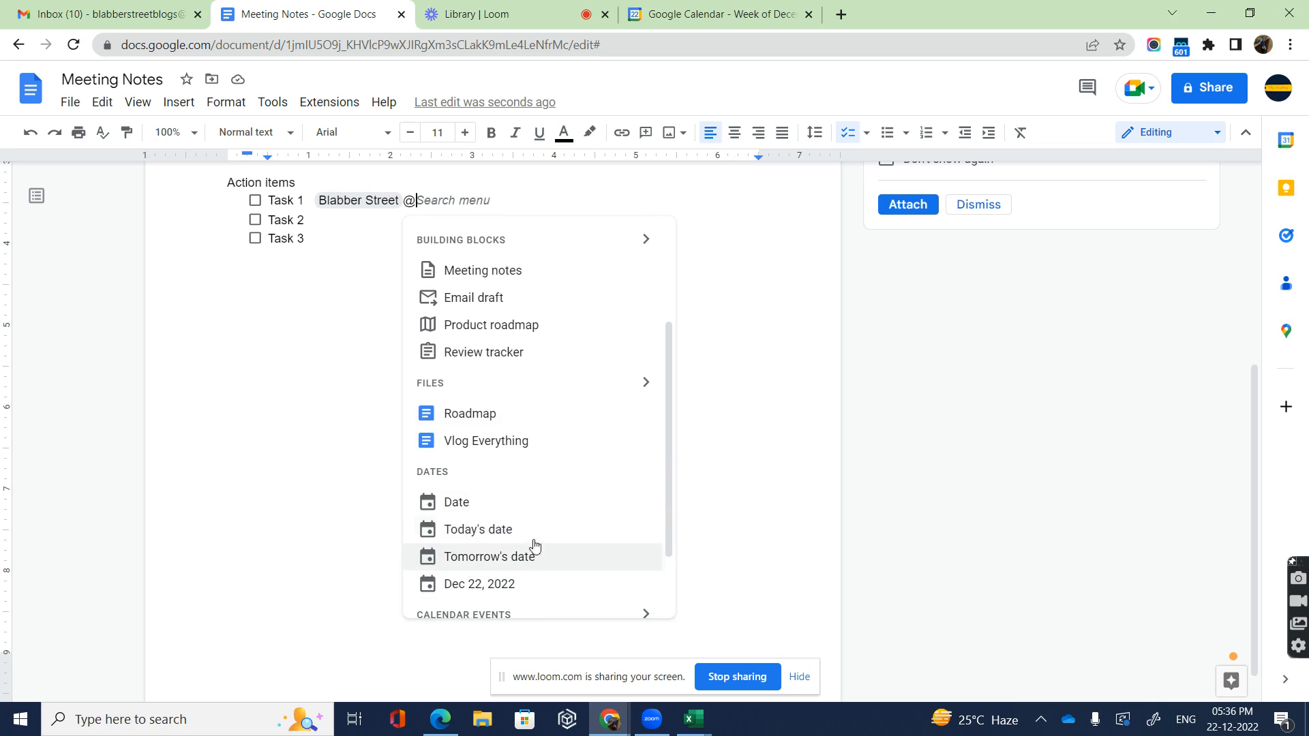
mouse_move(522, 583)
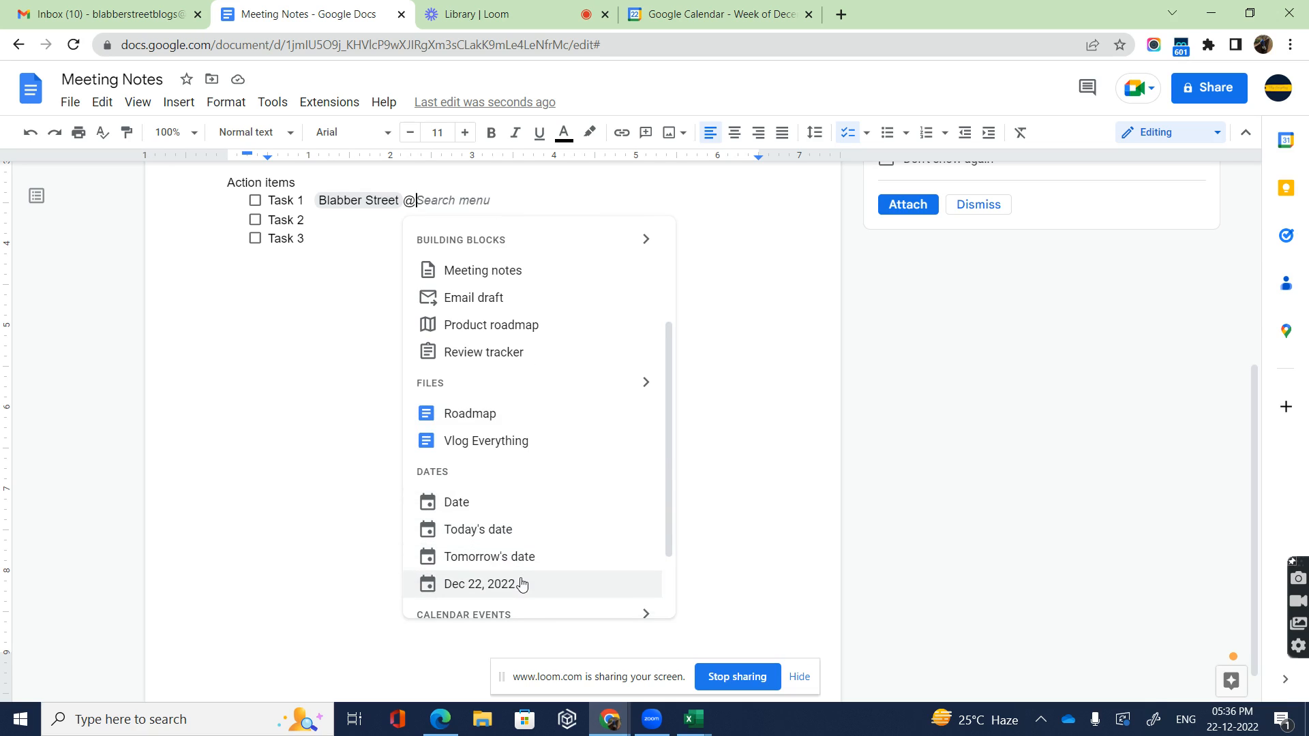
left_click(480, 584)
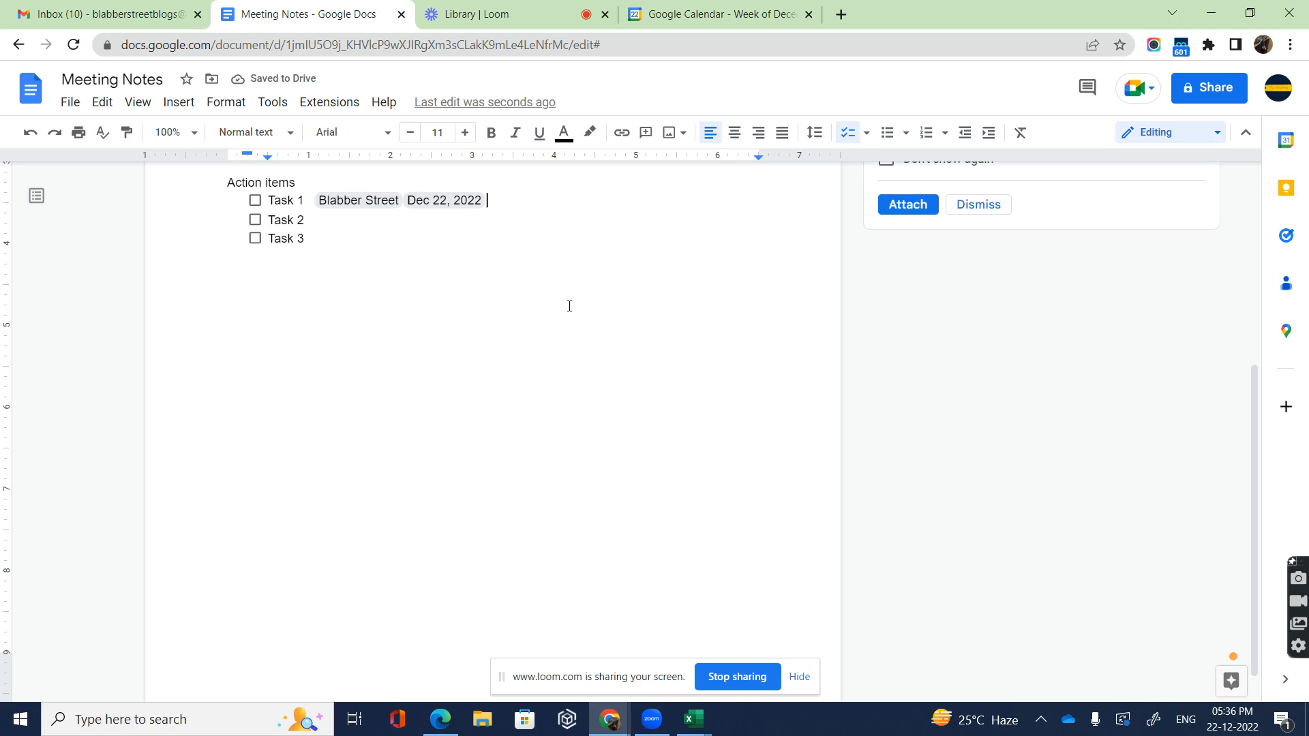
type("@")
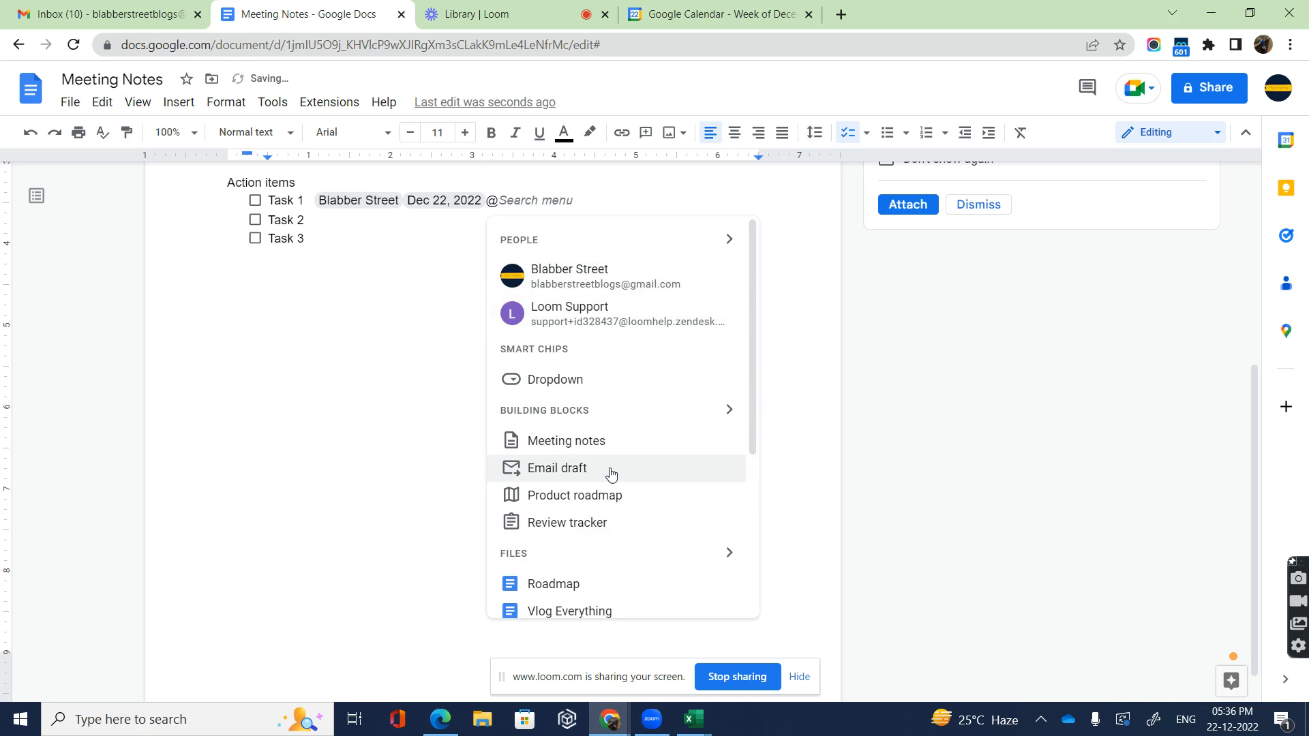
scroll("down", 3)
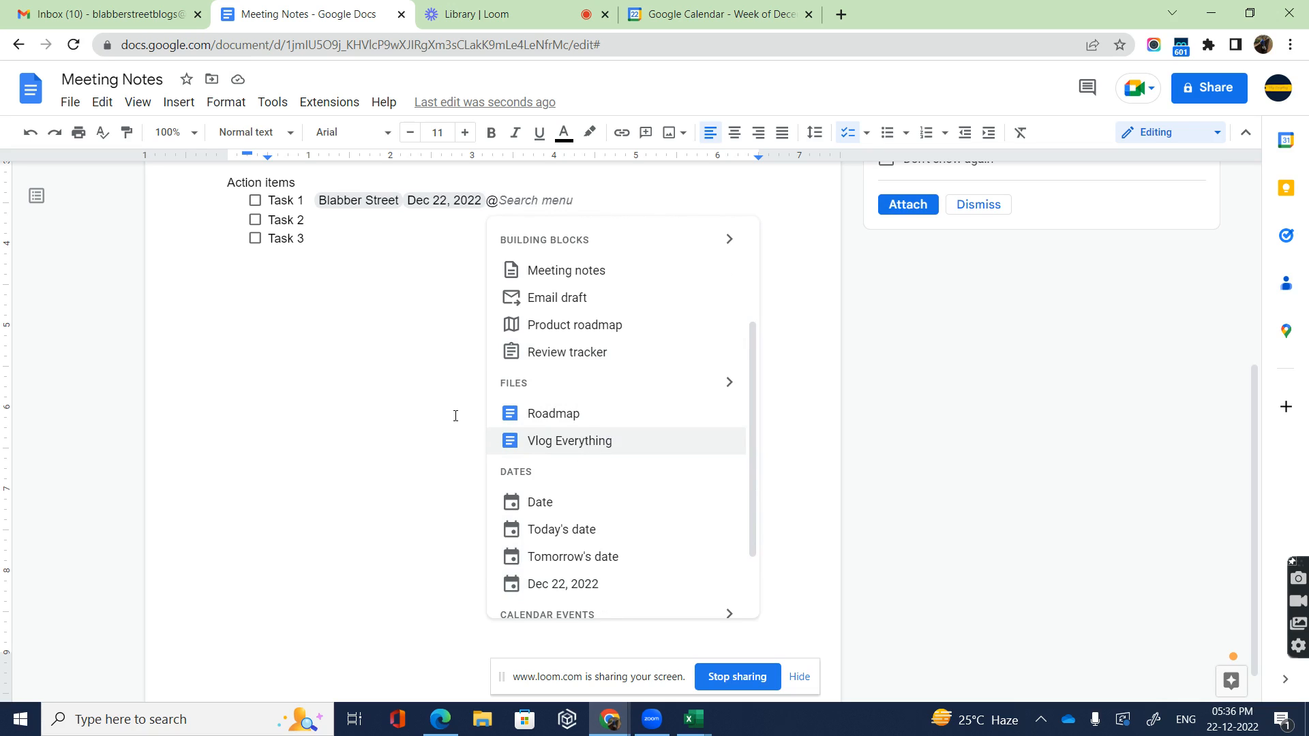
mouse_move(427, 424)
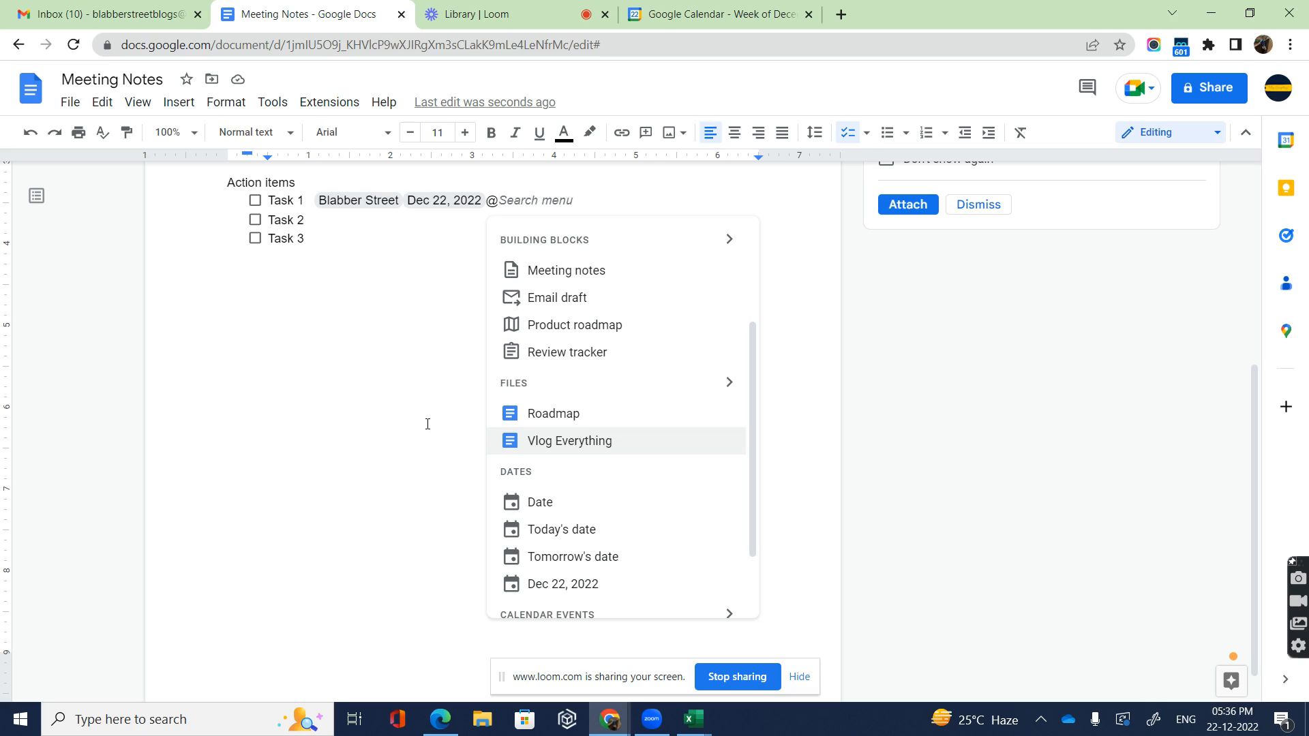
mouse_move(436, 344)
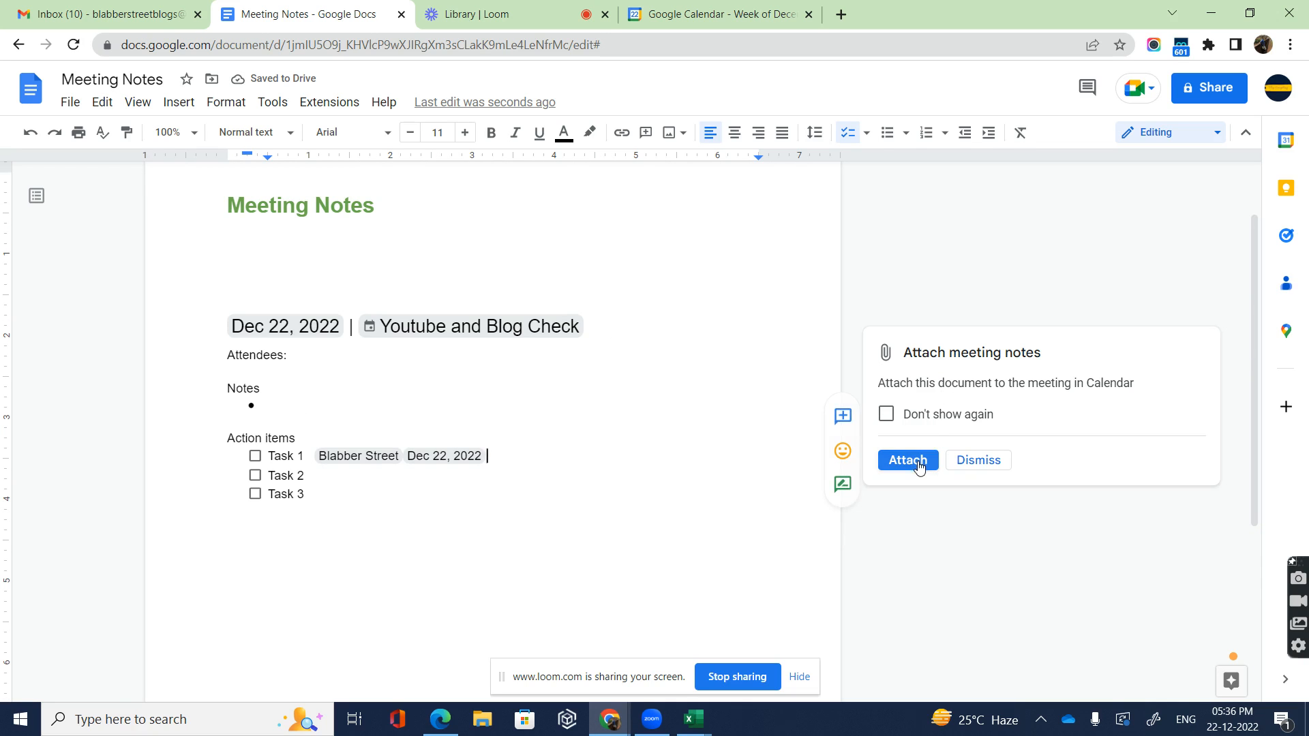
Attach the notes to the Youtube and Blog Check event and view it in Calendar
left_click(906, 460)
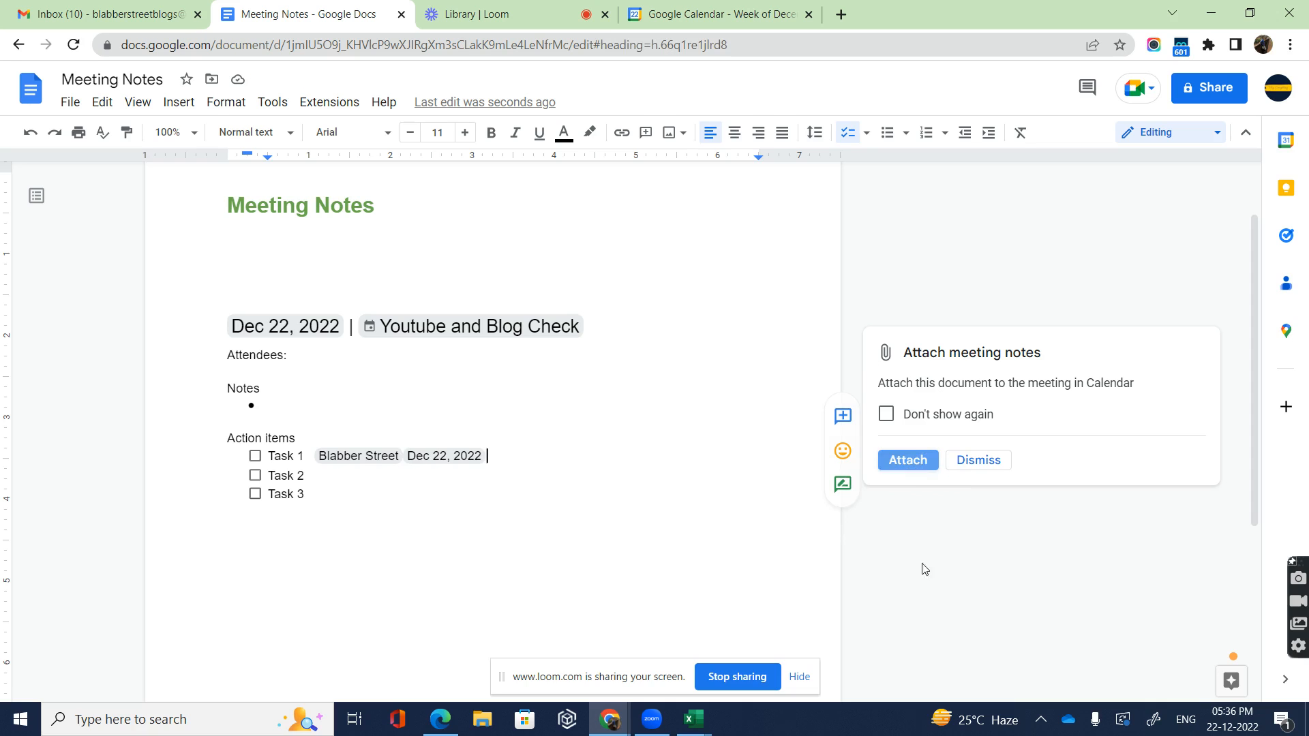
left_click(906, 460)
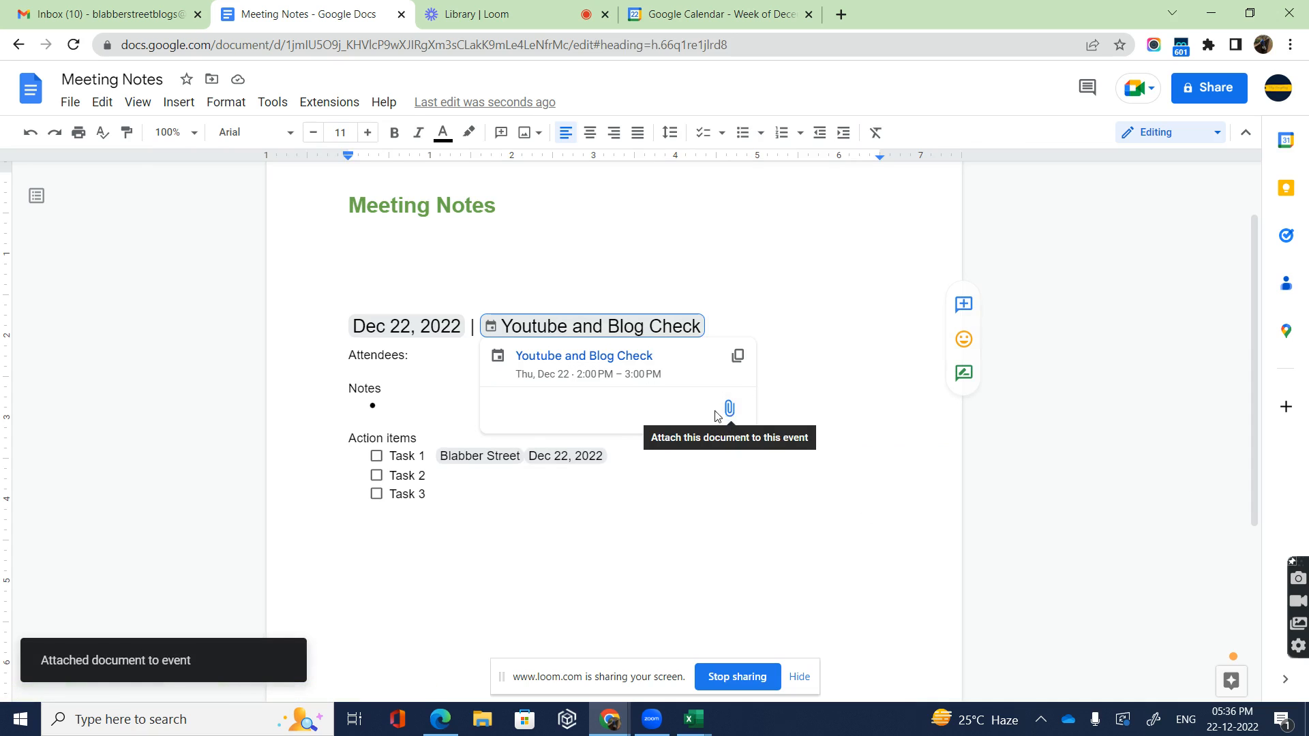
mouse_move(612, 315)
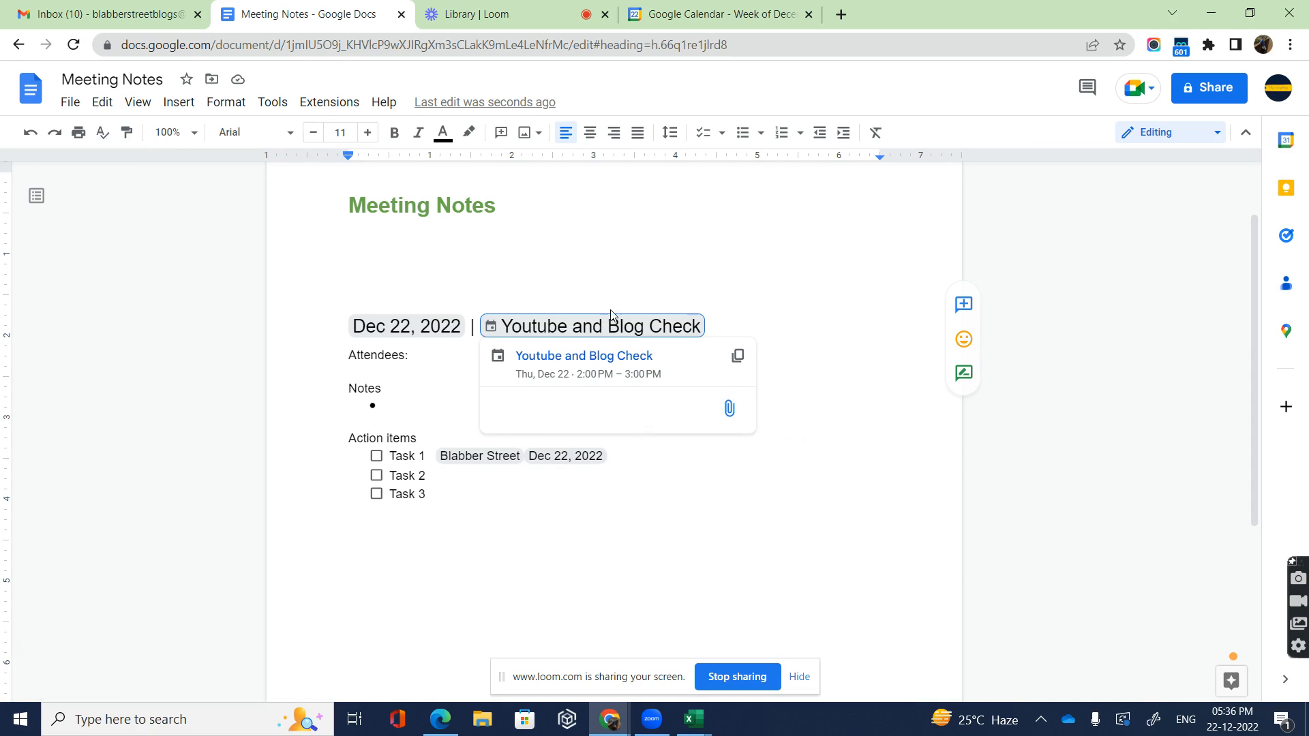
left_click(715, 15)
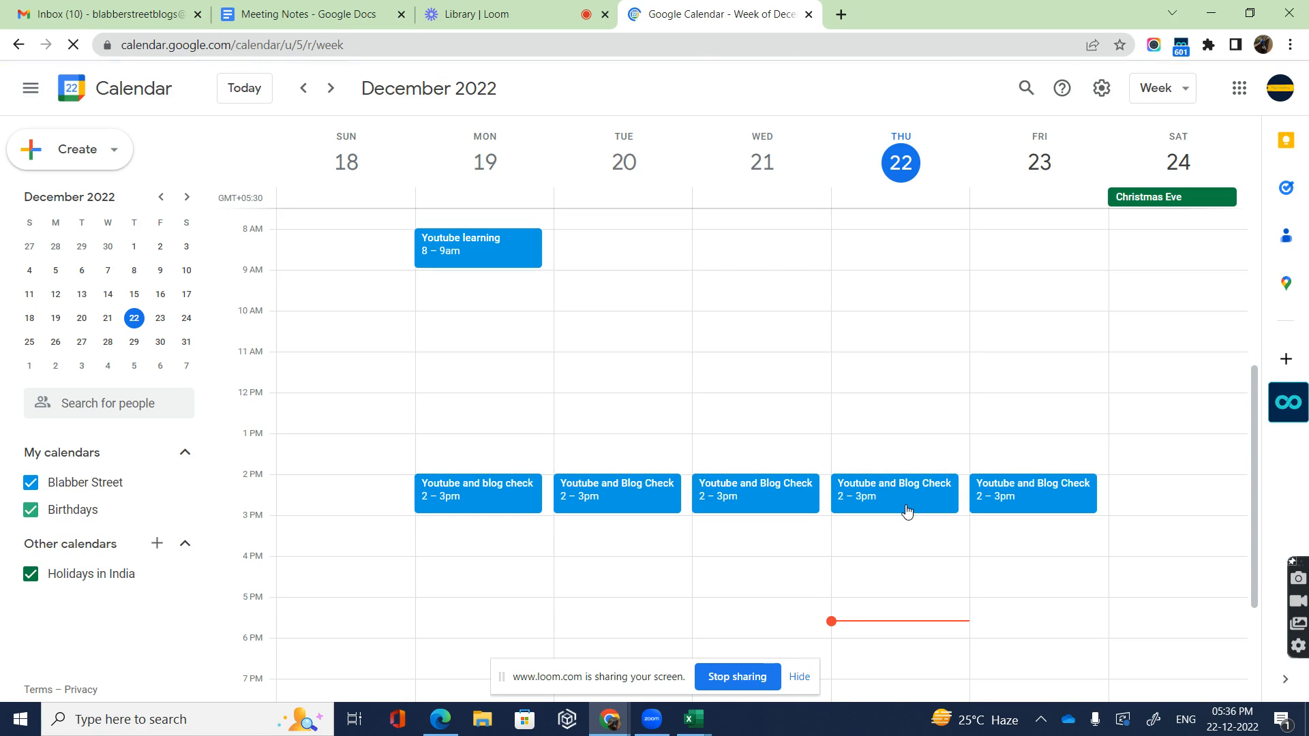
Open the Meeting Notes attachment from Thursday's Youtube and Blog Check event and dismiss the tip
left_click(893, 493)
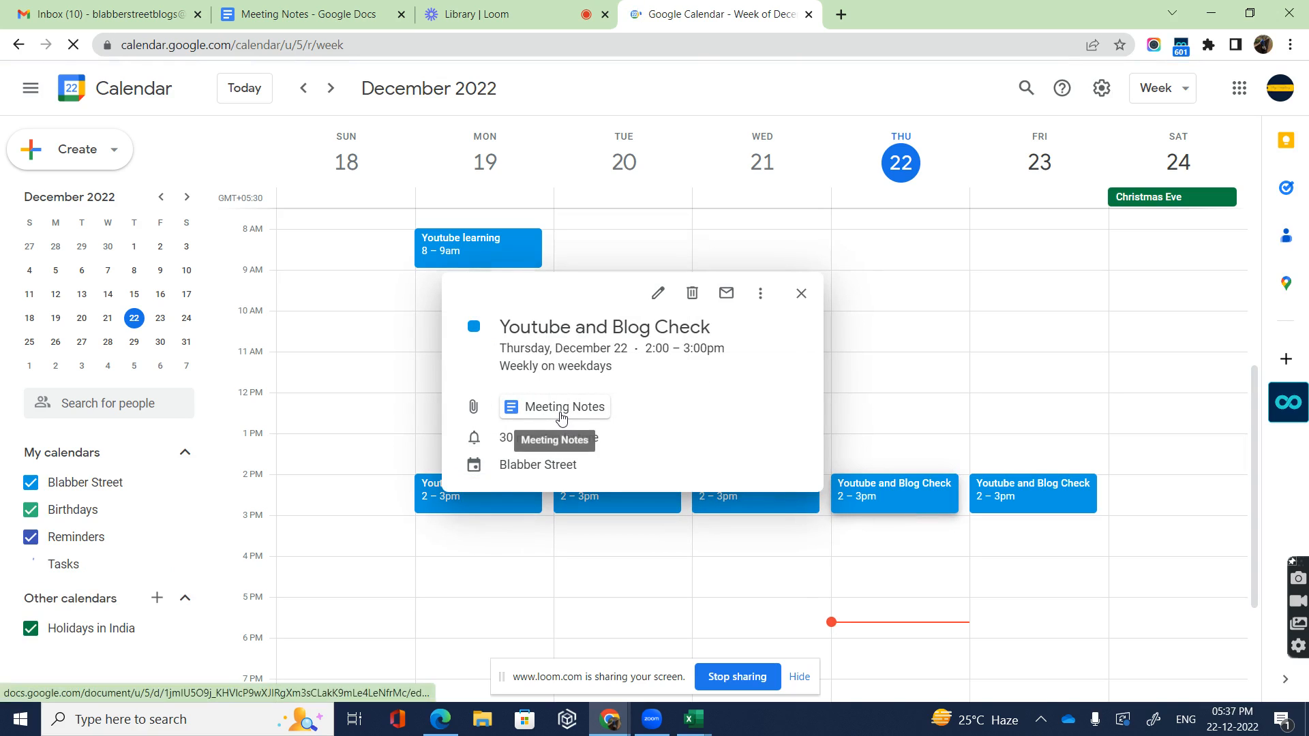
left_click(554, 406)
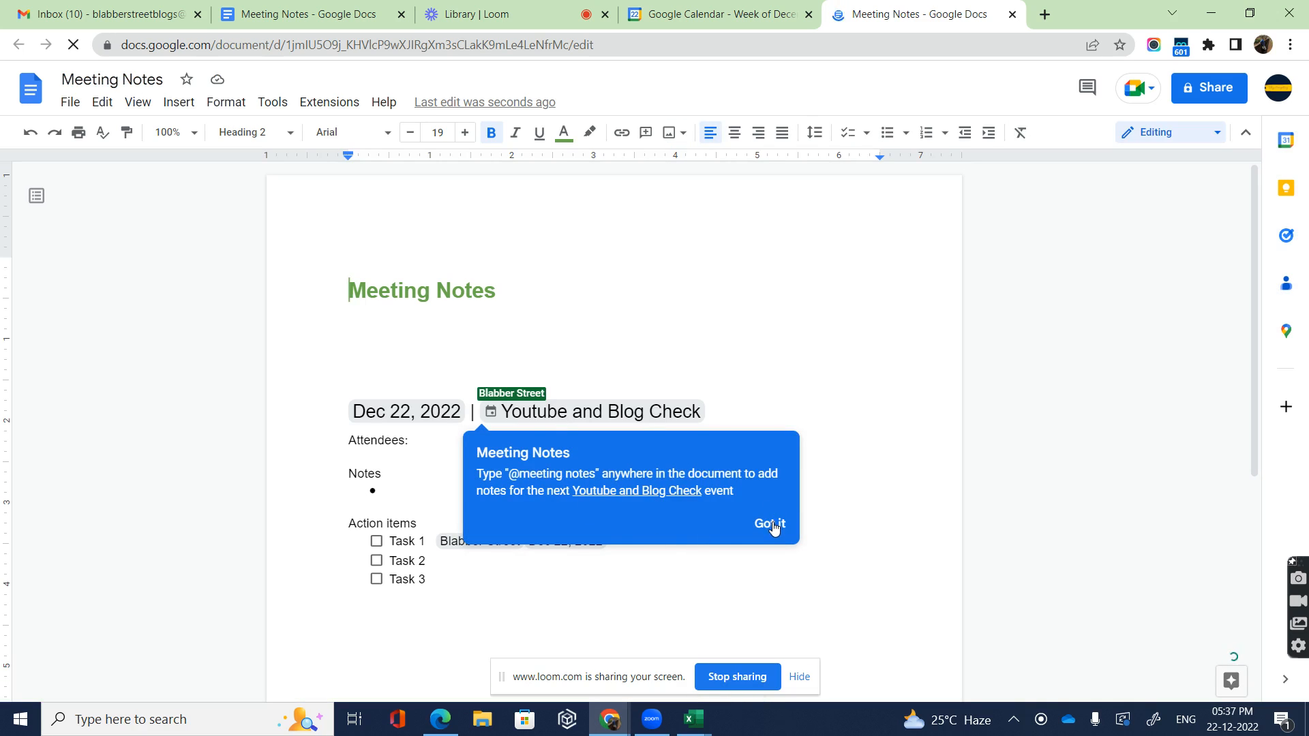
left_click(765, 523)
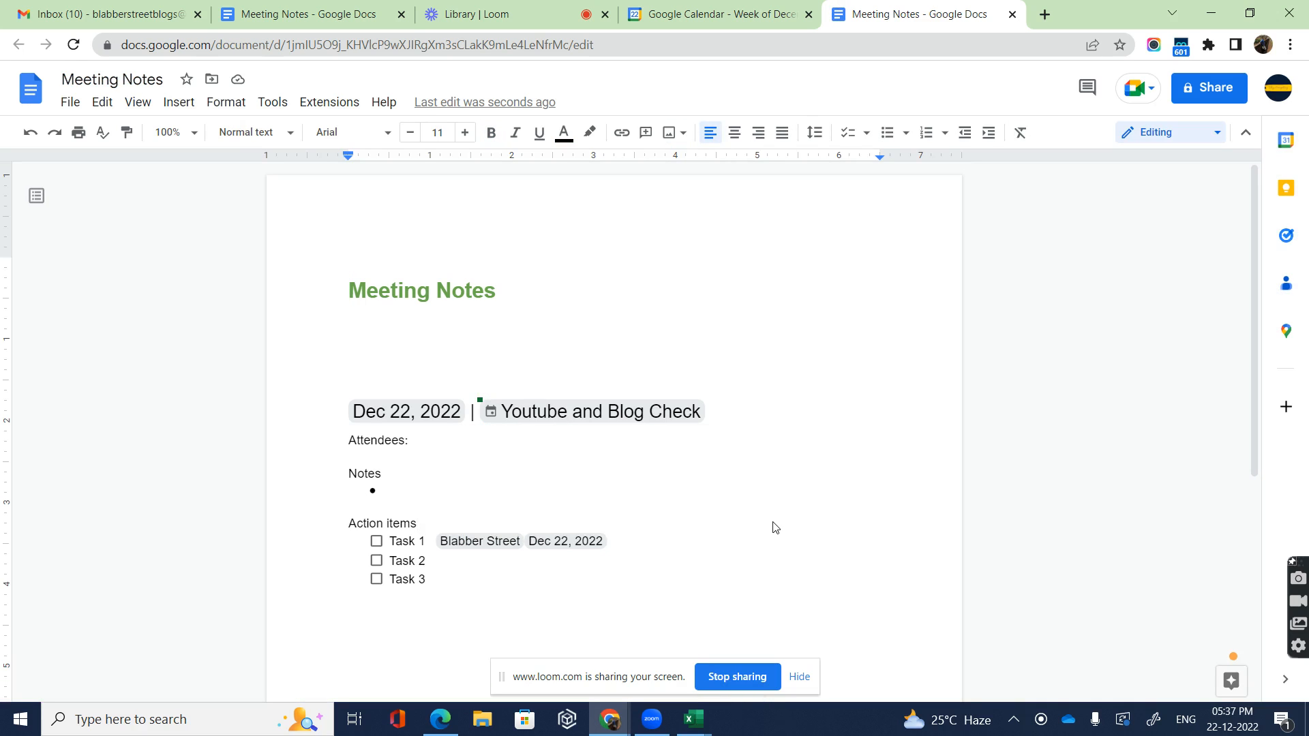